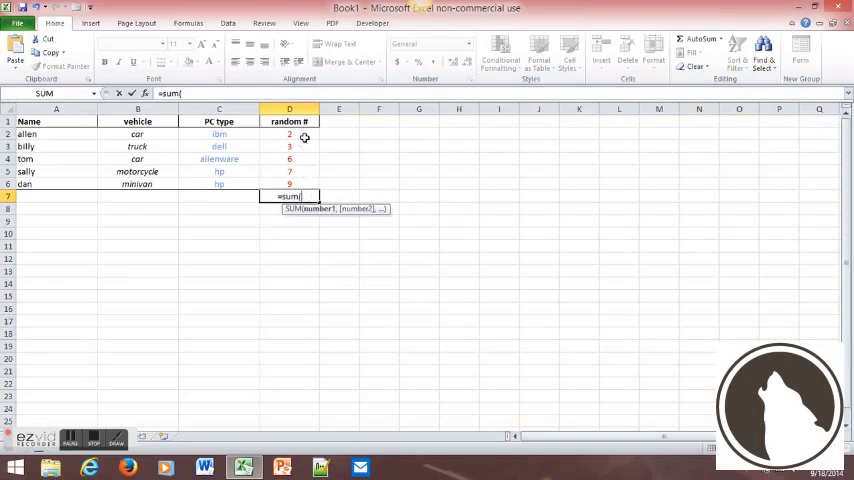
Enter a SUM formula in D7 adding the random numbers D2 through D6, showing 27
click(289, 134)
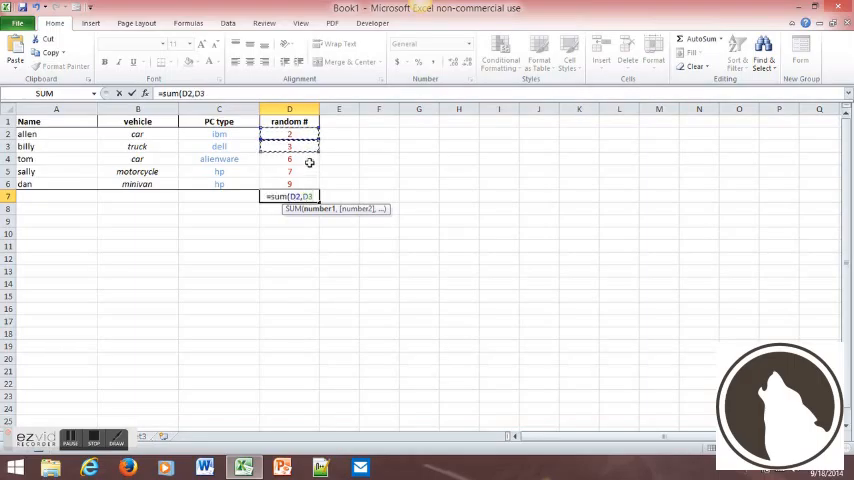
click(289, 183)
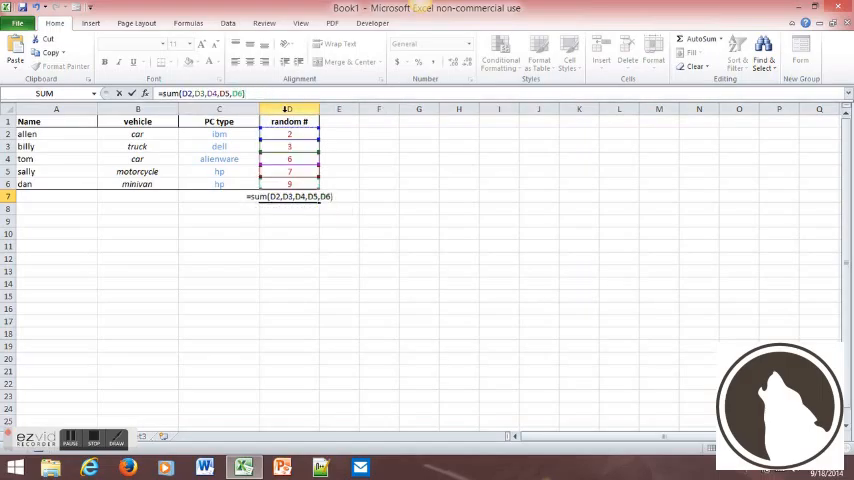
key(Enter)
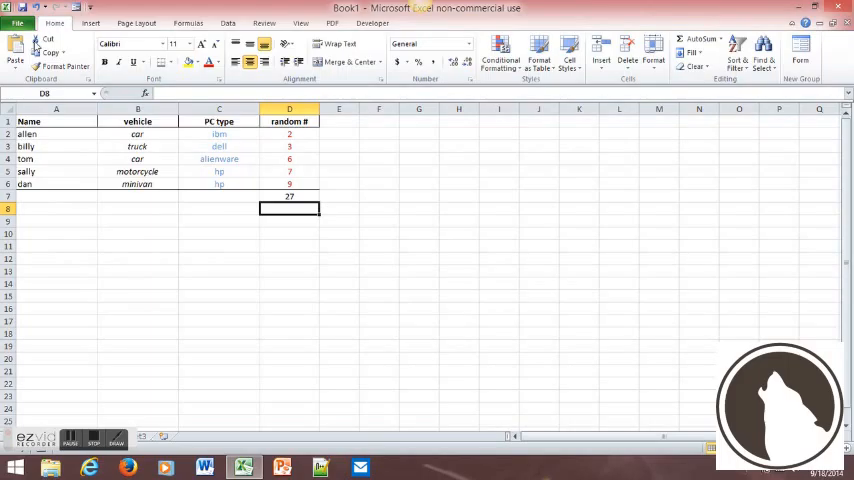
Save the workbook to Documents under the file name demo.xlsx
key(ctrl+s)
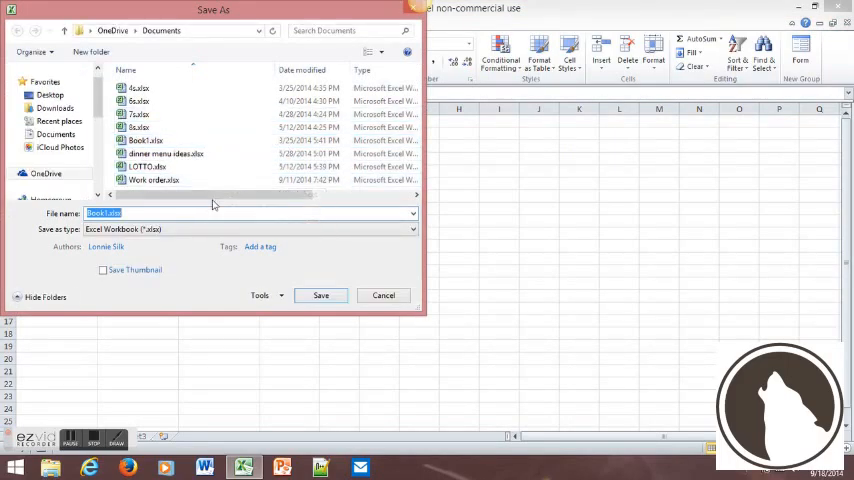
mouse_move(303, 305)
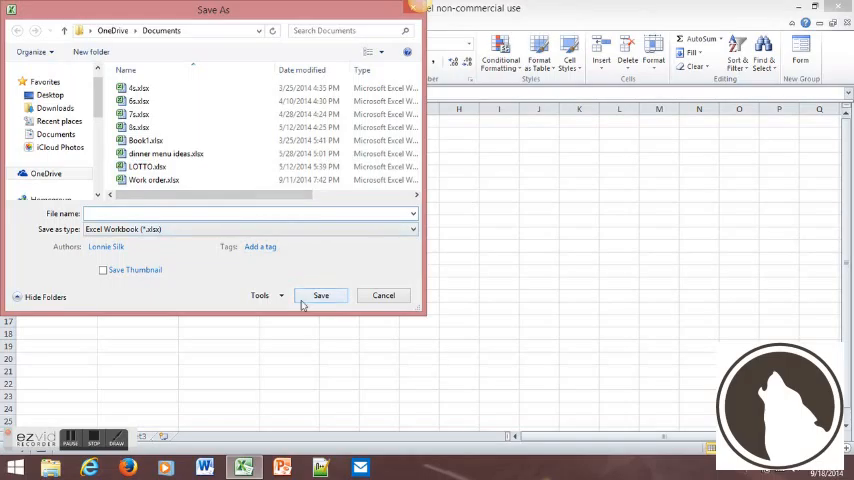
text(den)
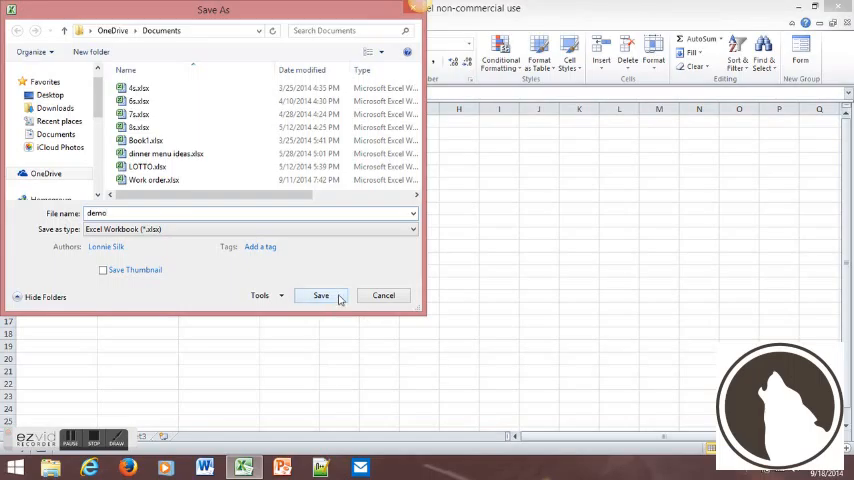
click(321, 295)
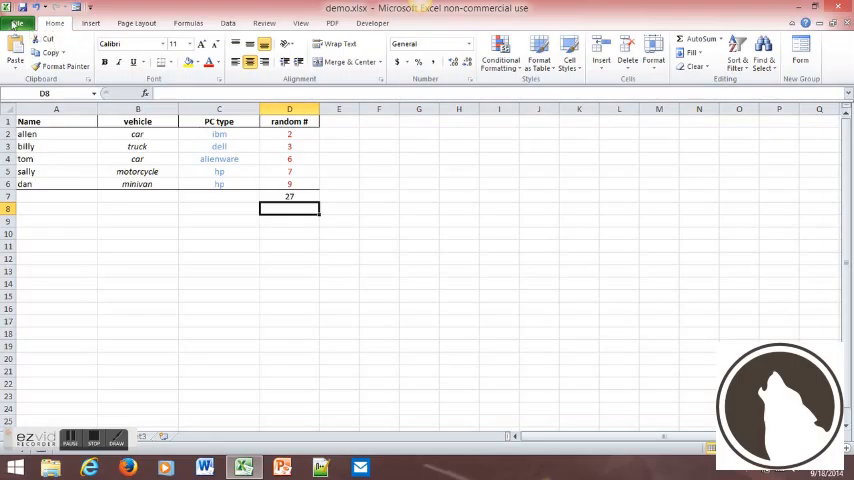
Show the File menu's Save & Send page with the Send Using E-mail options
click(28, 20)
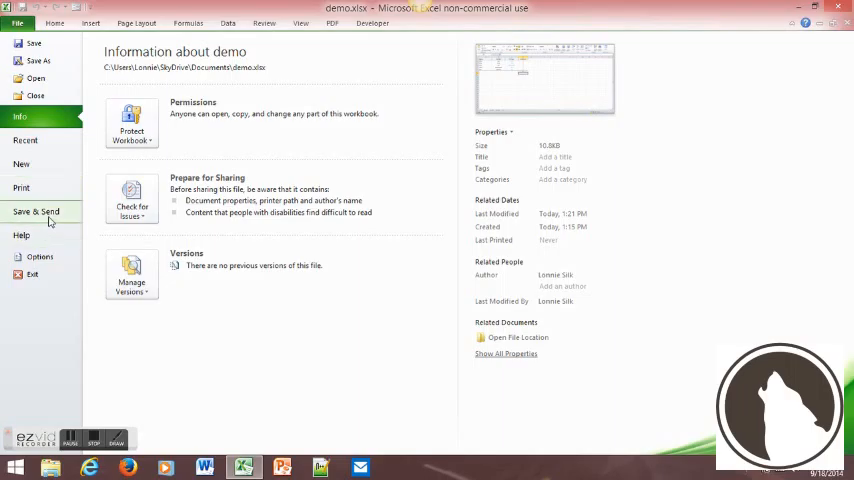
click(40, 211)
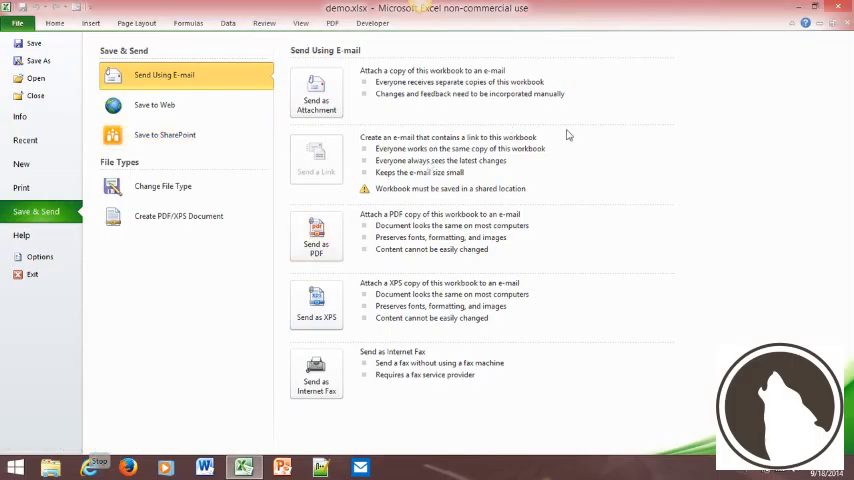
mouse_move(634, 104)
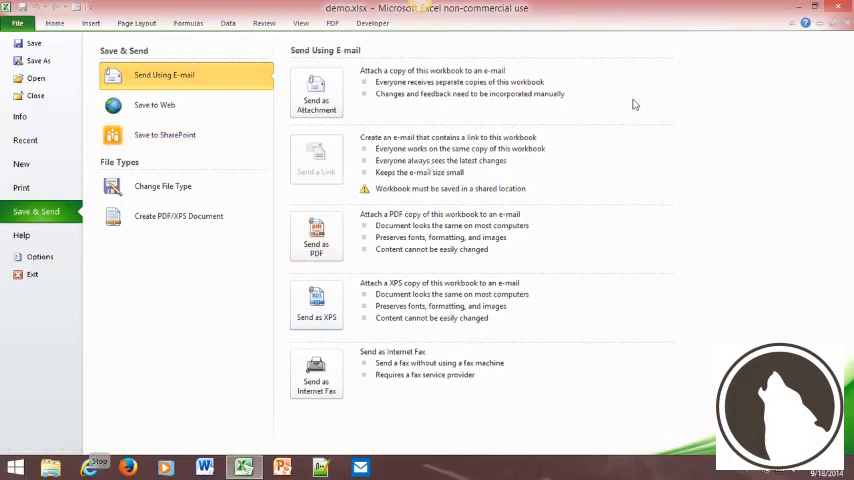